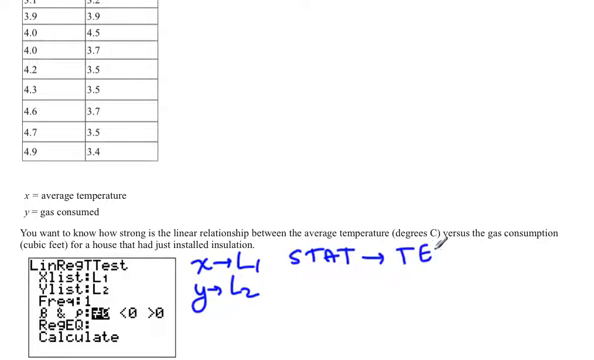
type("STS")
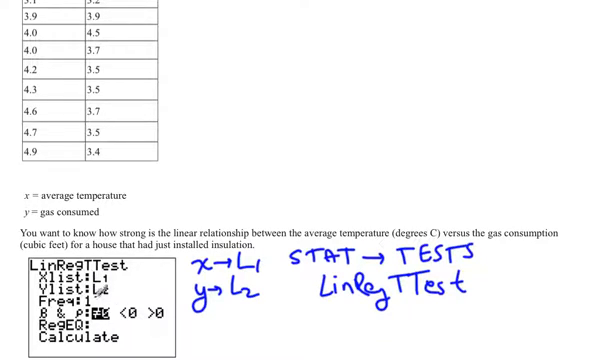
scroll("down", 3)
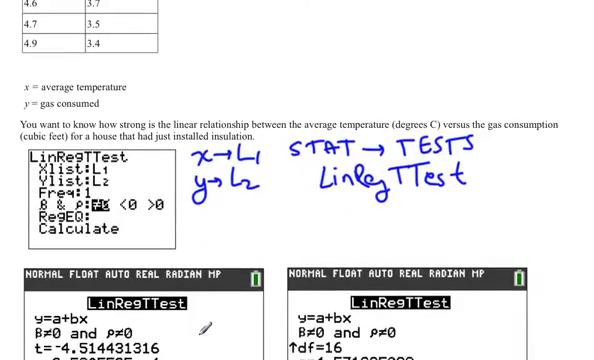
scroll("down", 3)
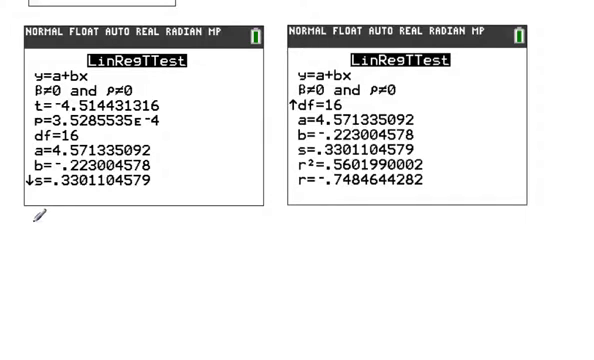
type("r =")
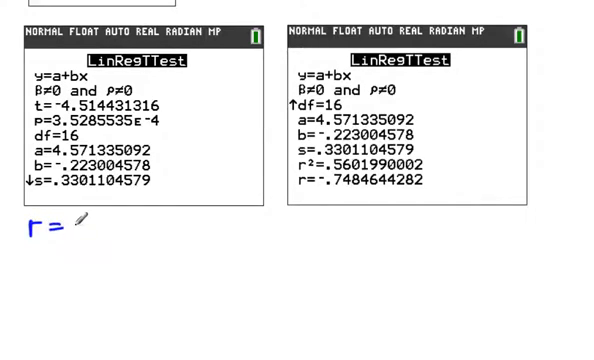
type("correlati")
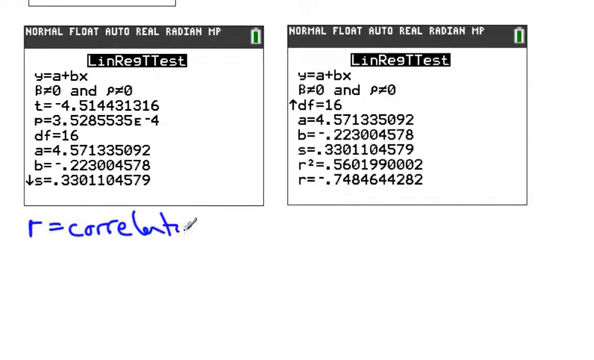
type("coeffic")
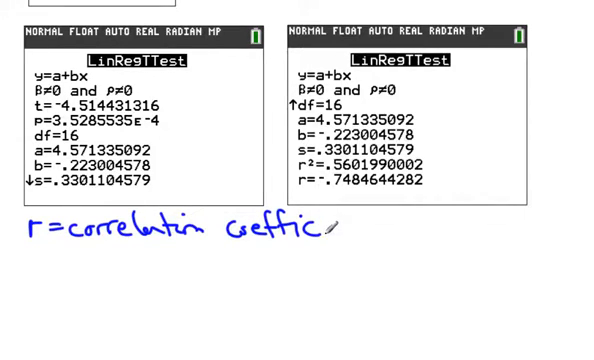
type("ient")
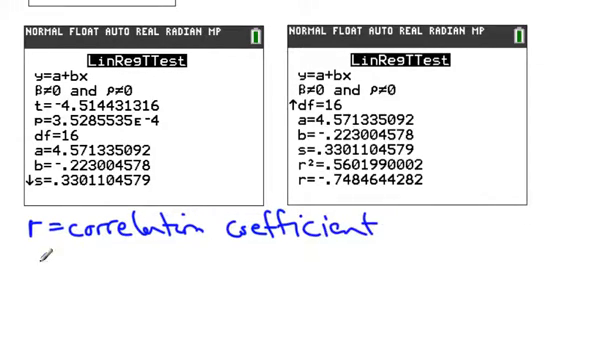
type("r=-0.74")
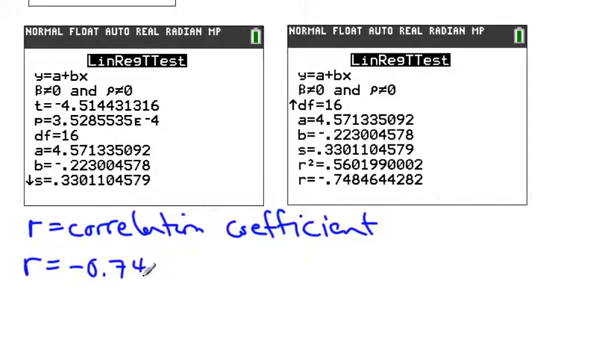
type("8")
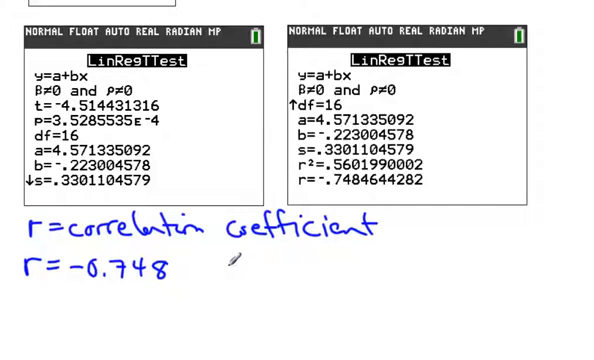
type("Ne")
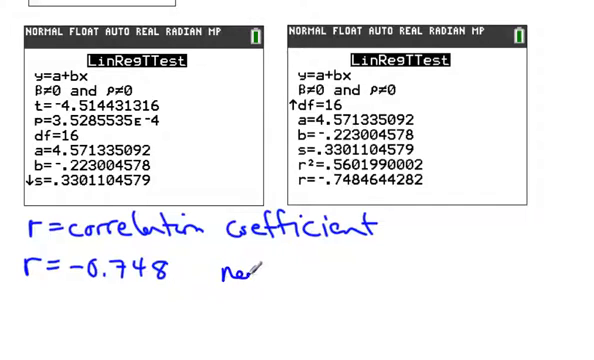